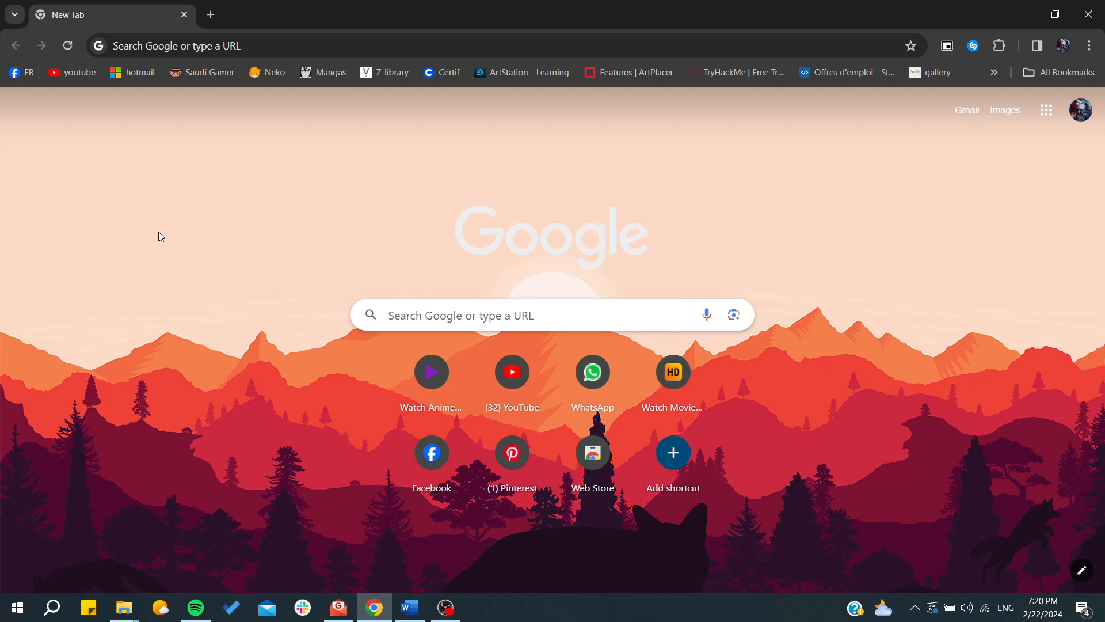
pyautogui.moveTo(189, 100)
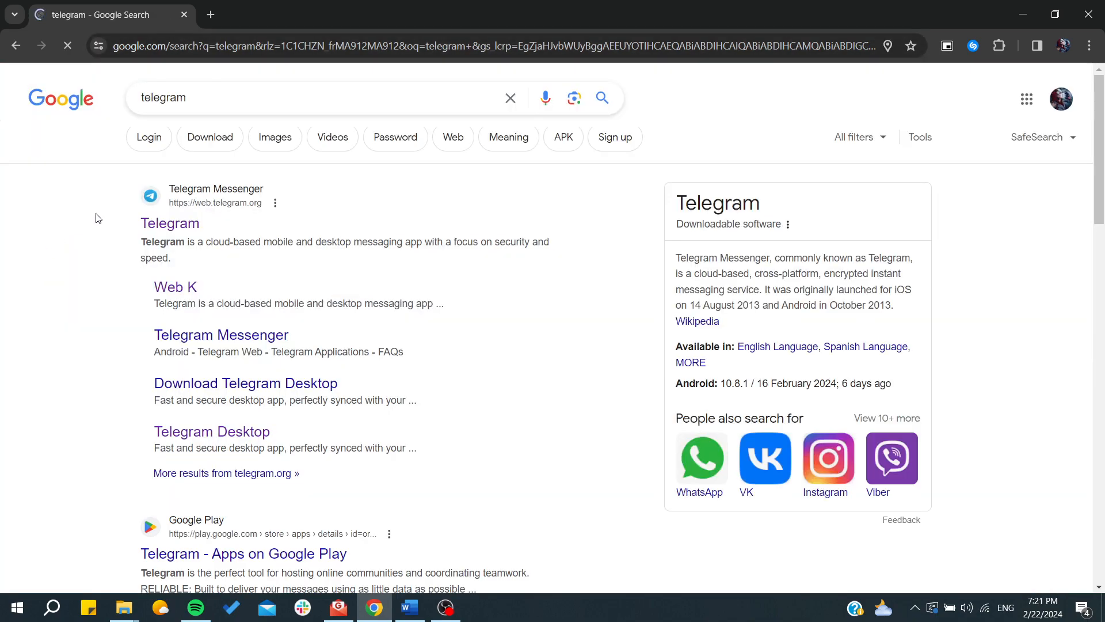
# Scroll through the Google results for 'telegram' and return to the top entries.
pyautogui.scroll(-3)
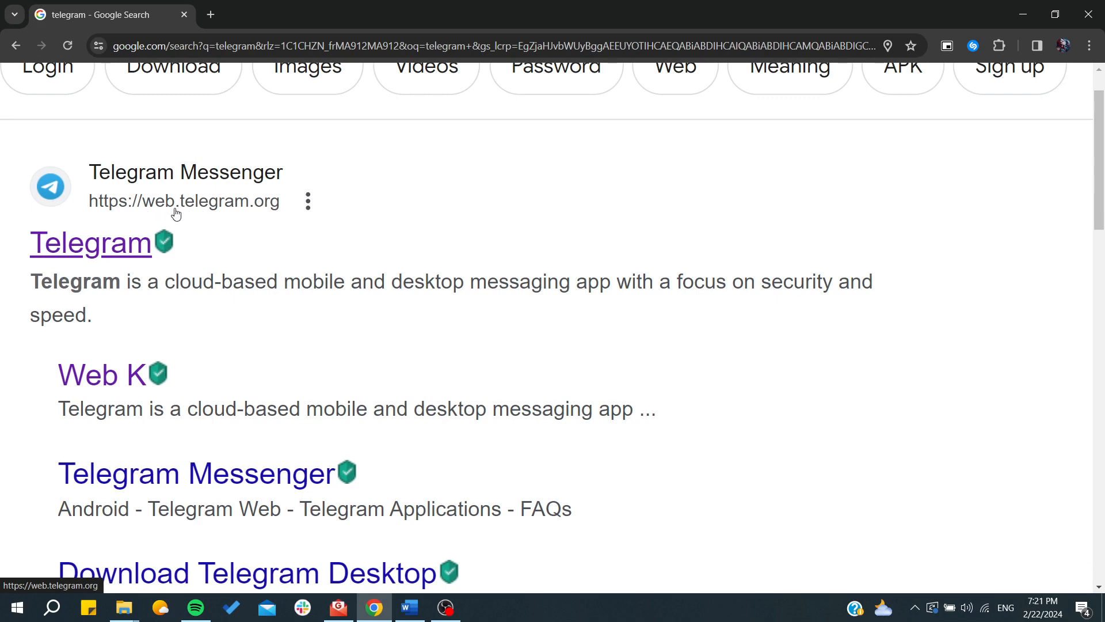
pyautogui.scroll(3)
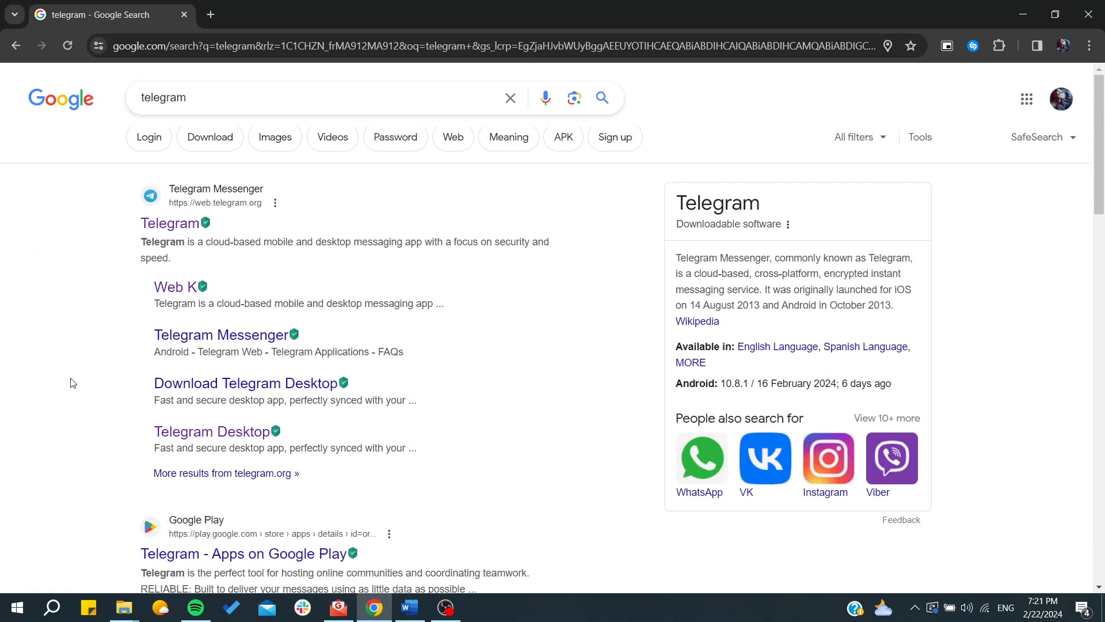
pyautogui.moveTo(174, 432)
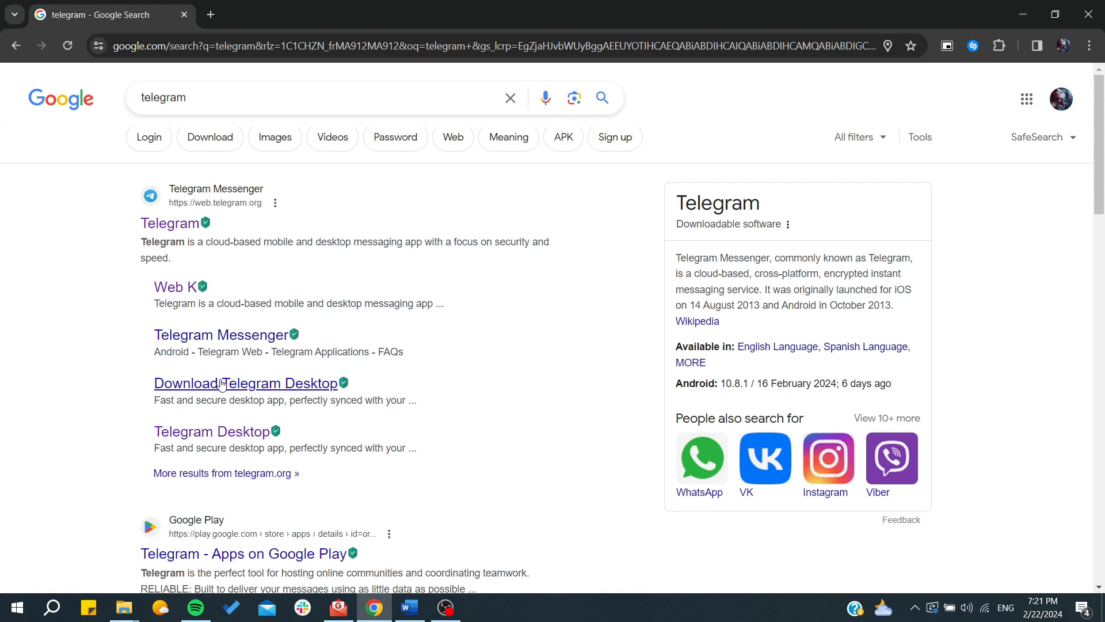
# Go to the 'Download Telegram Desktop' result and show downloads for Windows, macOS and Linux.
pyautogui.click(246, 382)
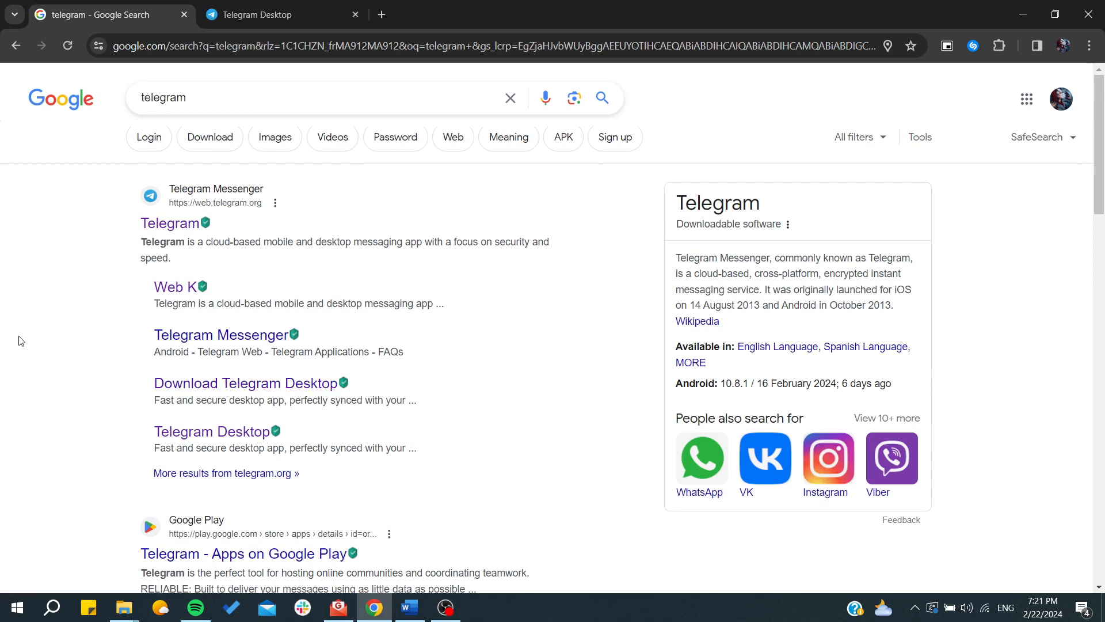
pyautogui.moveTo(148, 76)
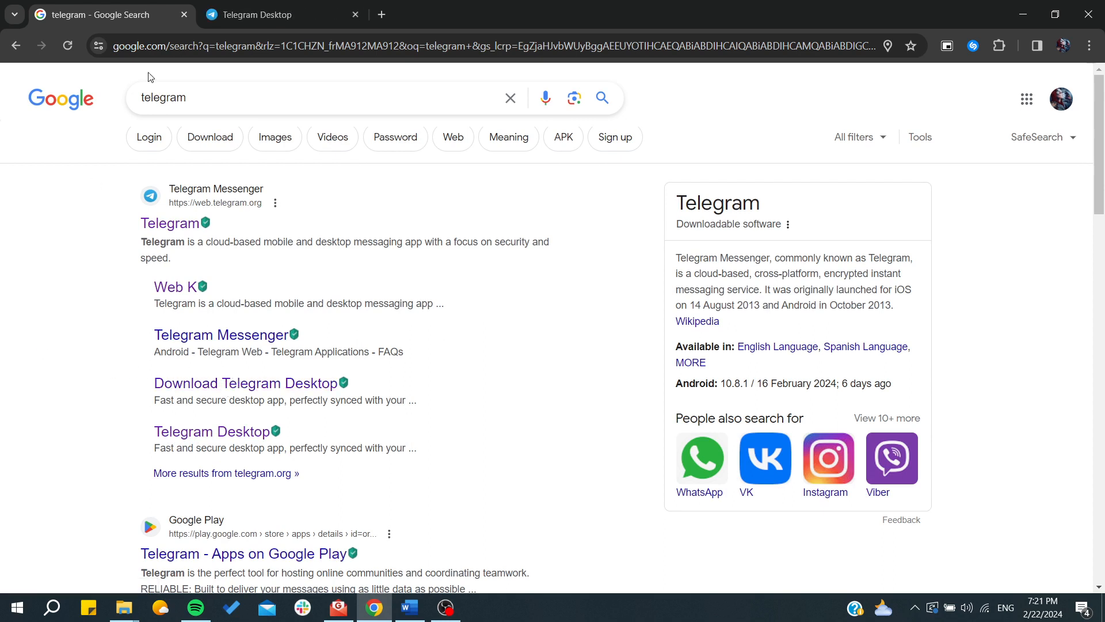
pyautogui.click(275, 15)
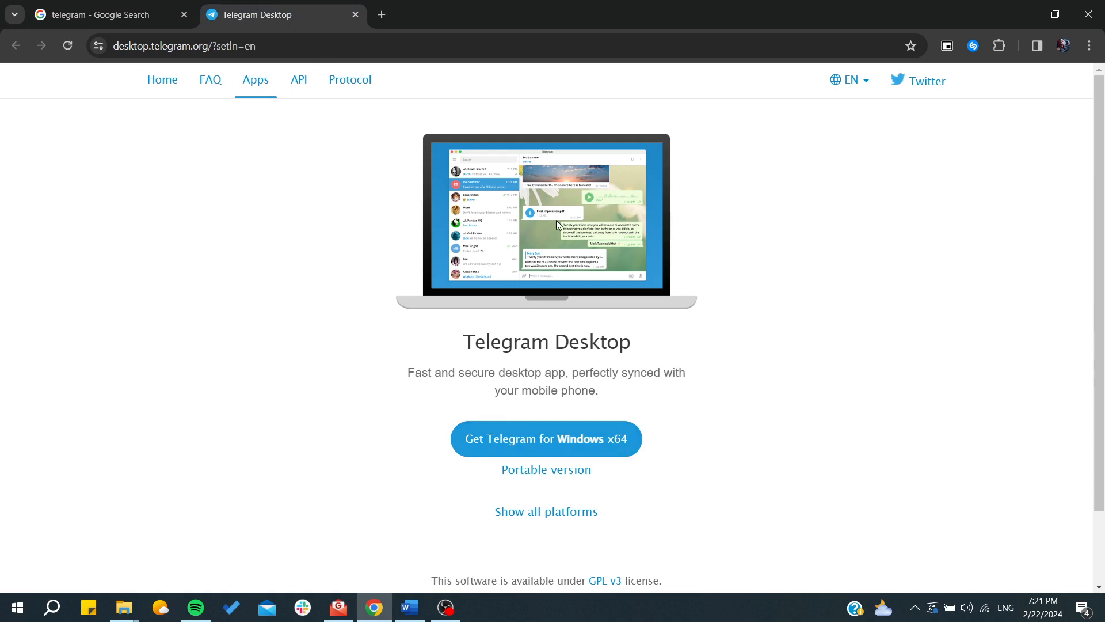
pyautogui.moveTo(737, 380)
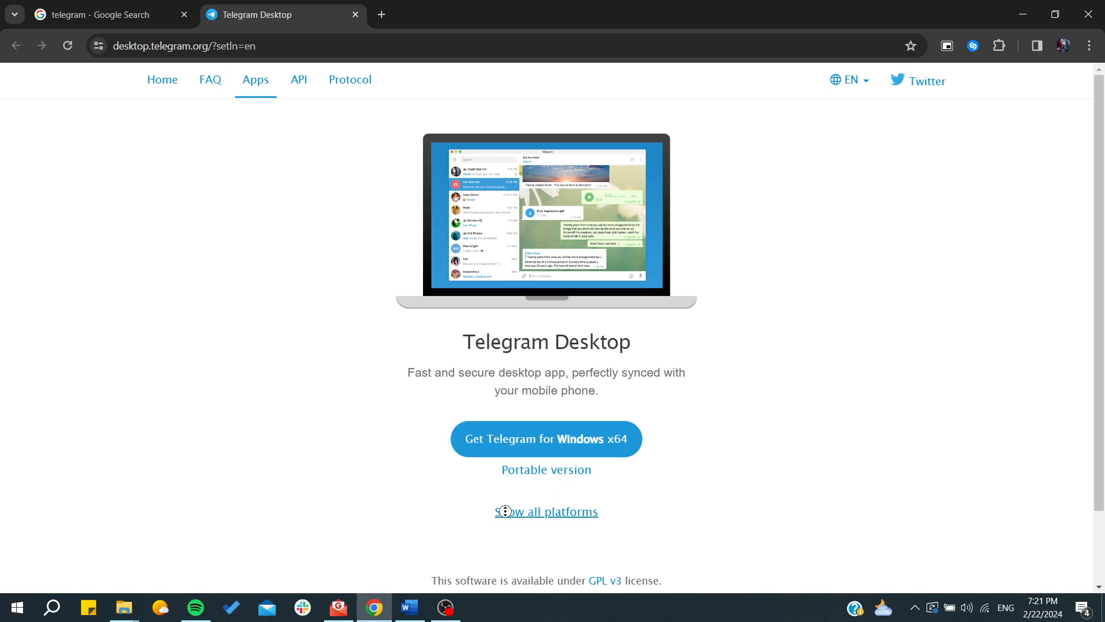
pyautogui.click(546, 511)
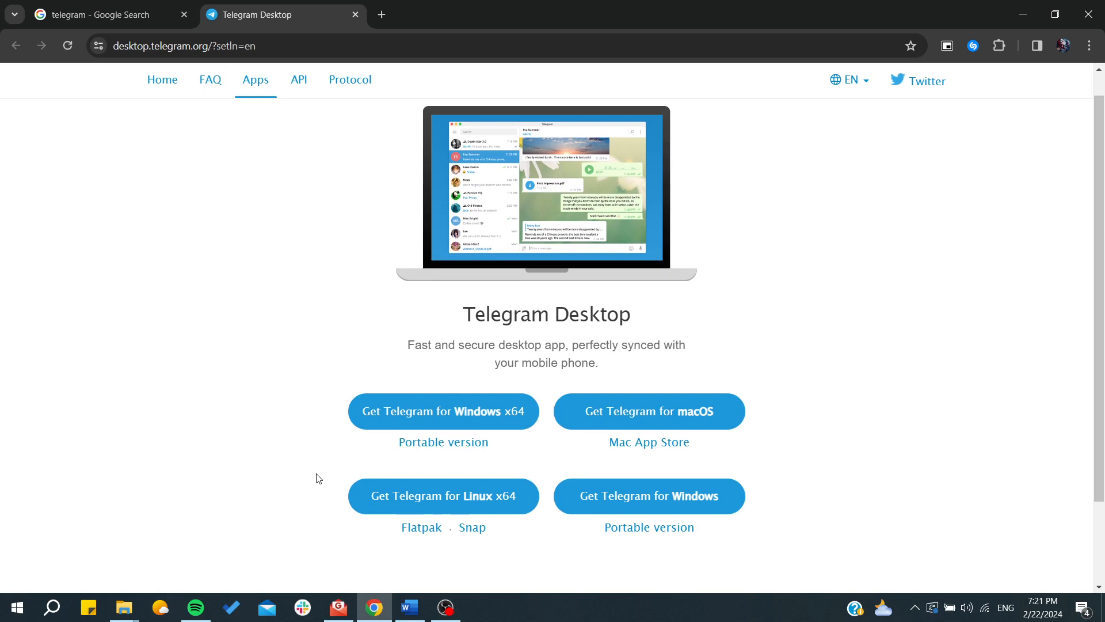
pyautogui.moveTo(284, 381)
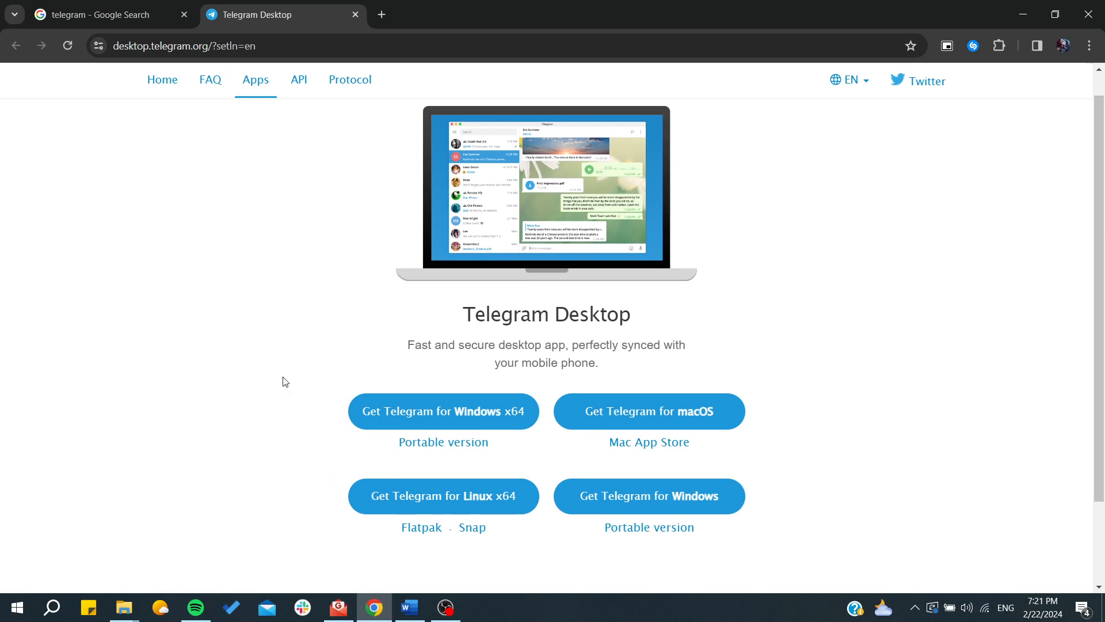
pyautogui.scroll(-3)
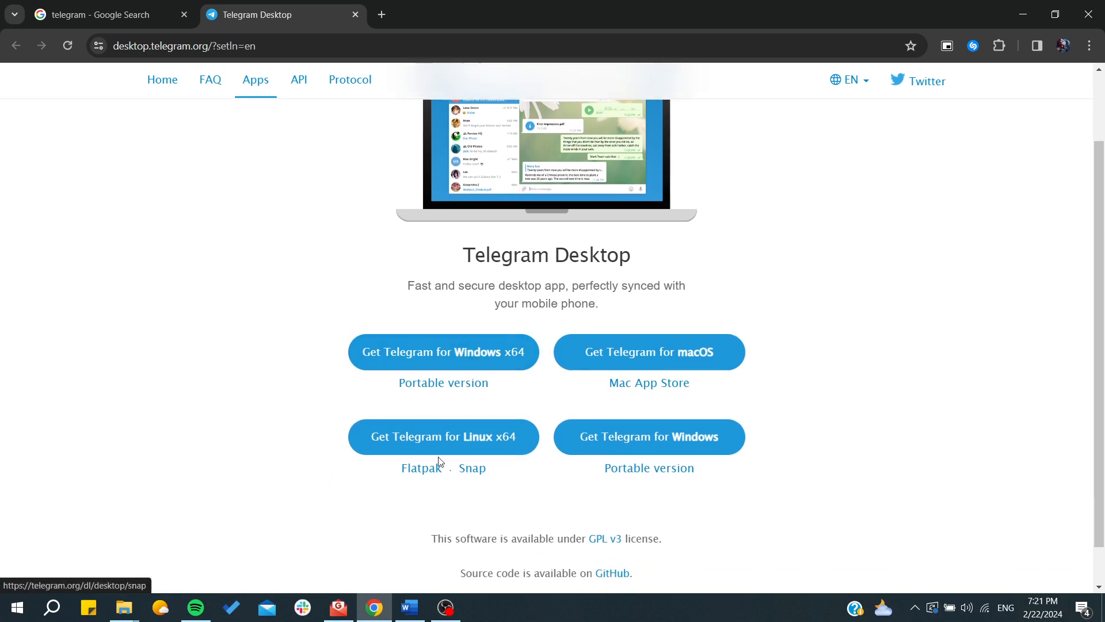
pyautogui.moveTo(209, 350)
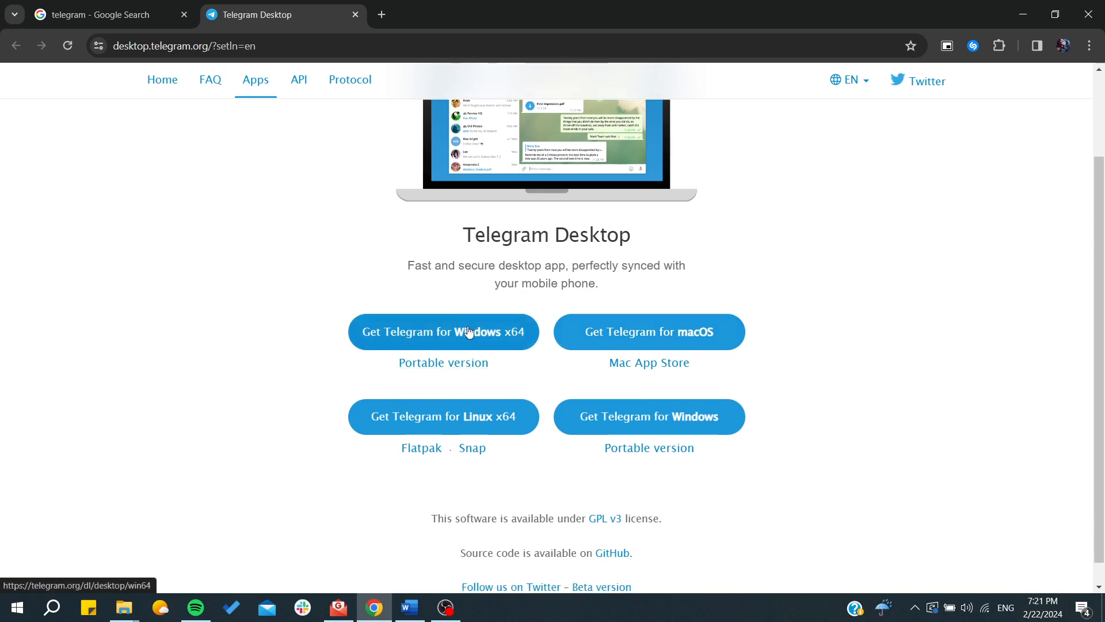
pyautogui.moveTo(401, 335)
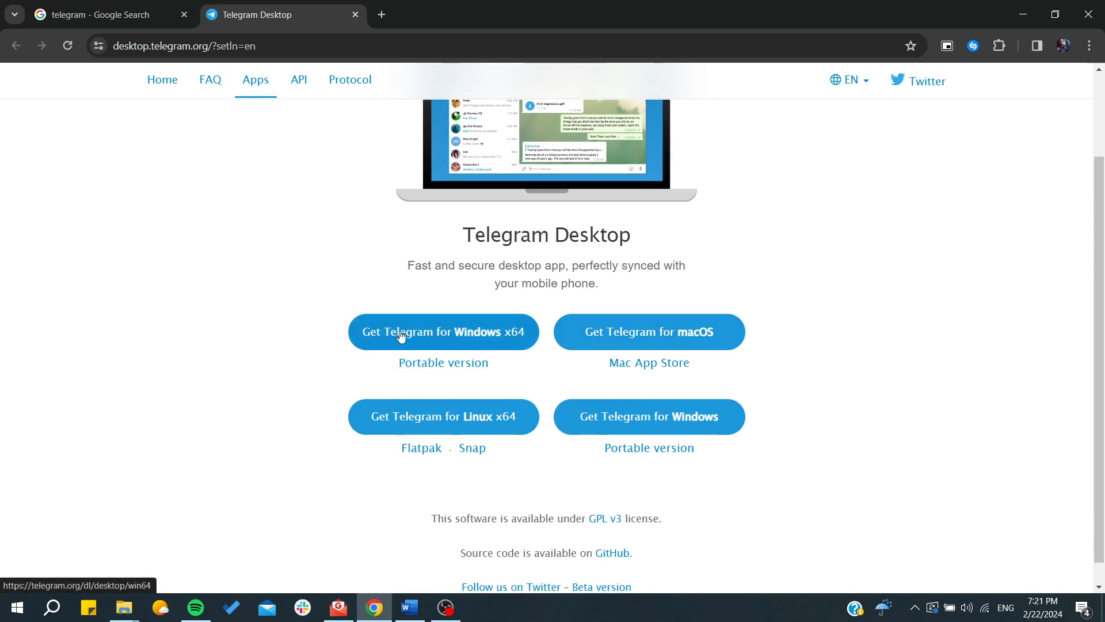
pyautogui.moveTo(464, 333)
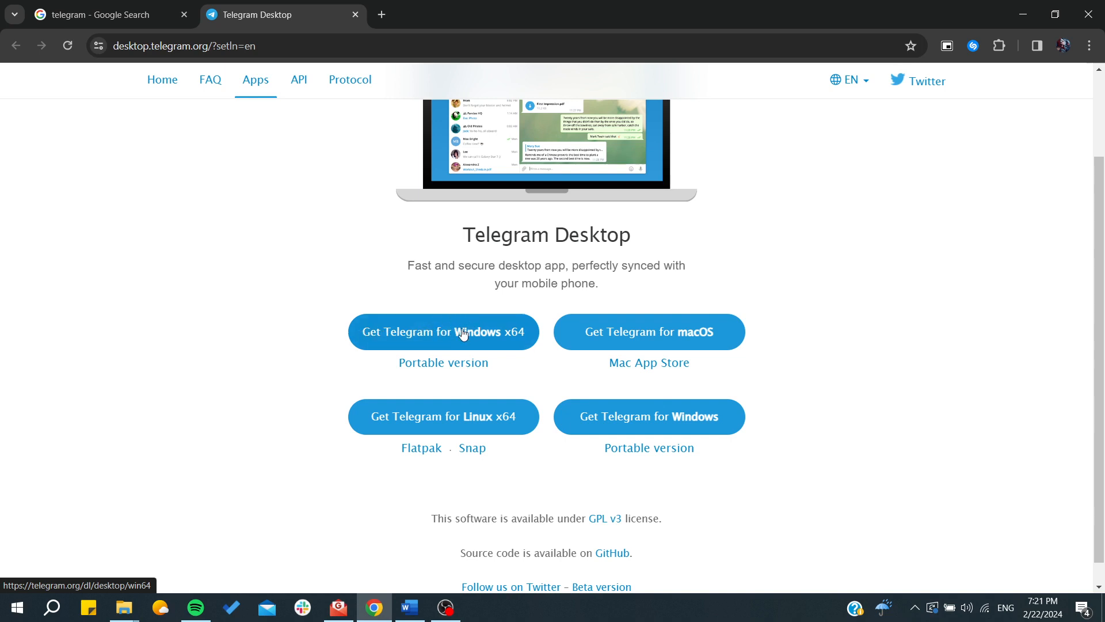
# Start 'Get Telegram for Windows x64' so Free Download Manager catches it, then bring up Chrome's menu.
pyautogui.click(443, 331)
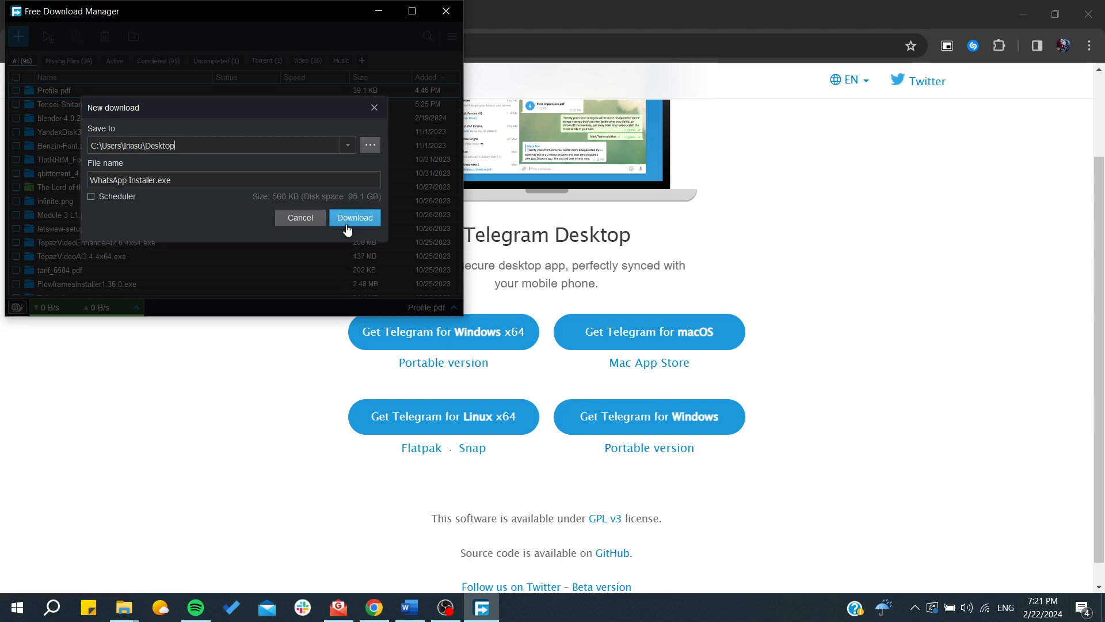
pyautogui.moveTo(65, 32)
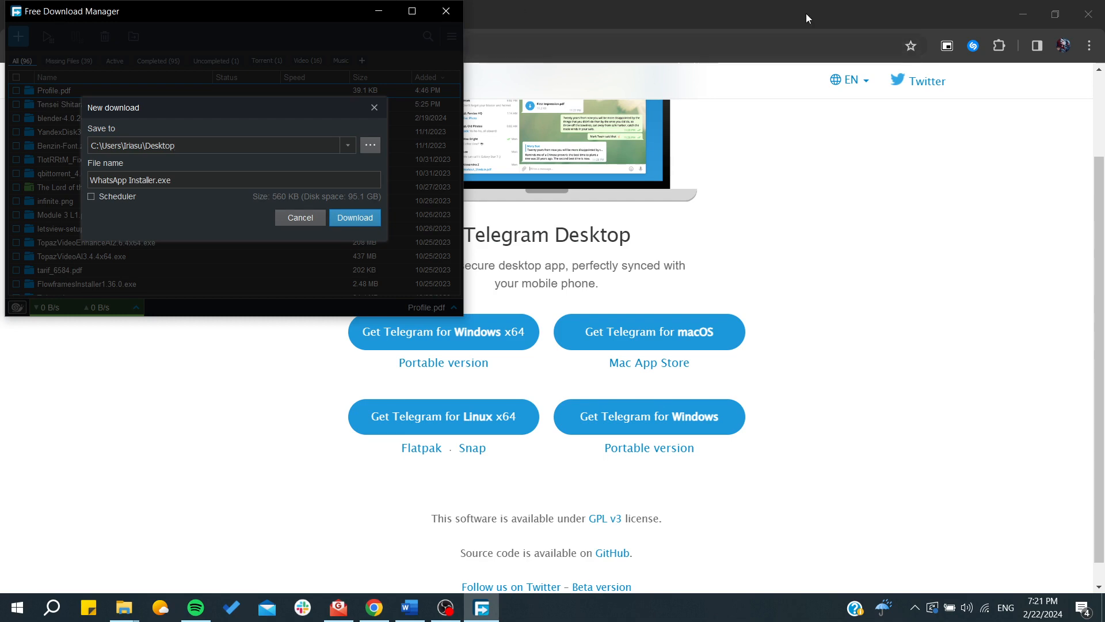
pyautogui.click(1088, 46)
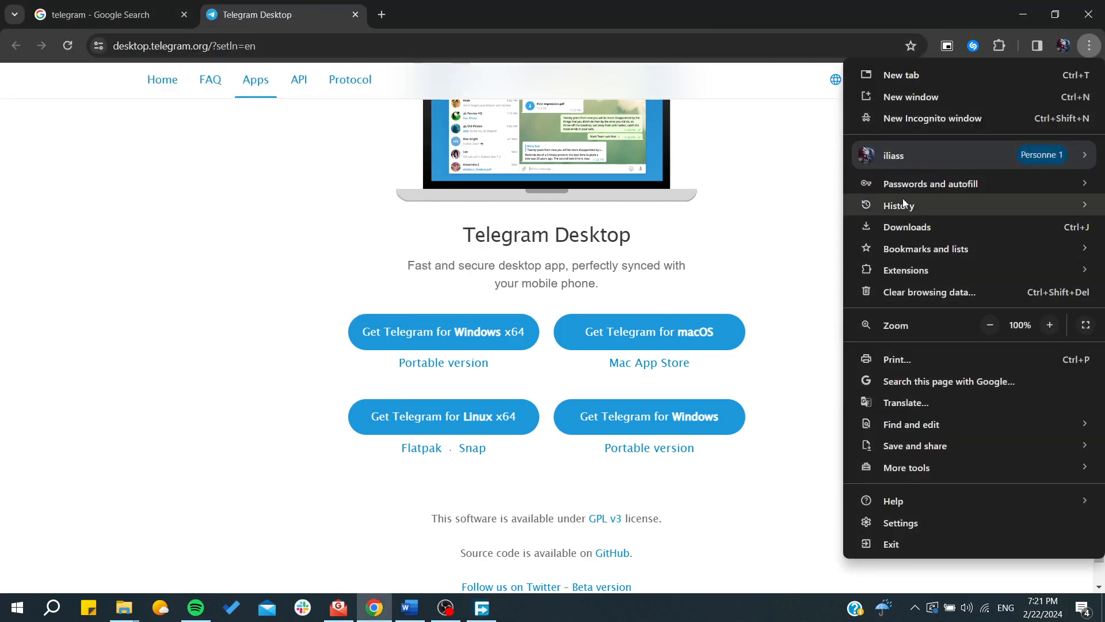
pyautogui.moveTo(1088, 53)
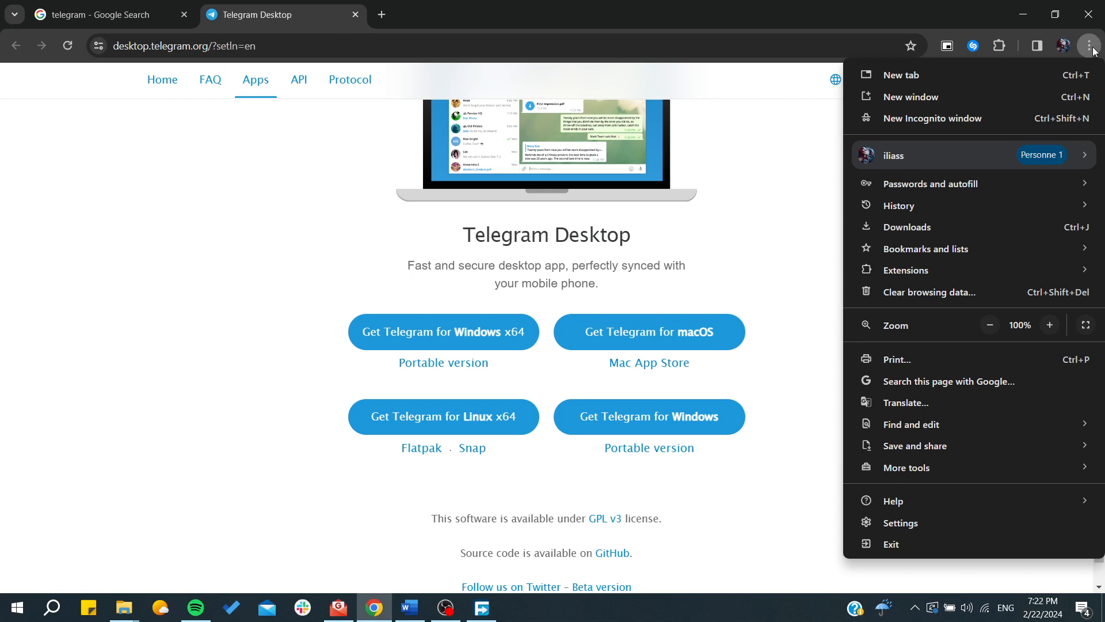
pyautogui.moveTo(907, 227)
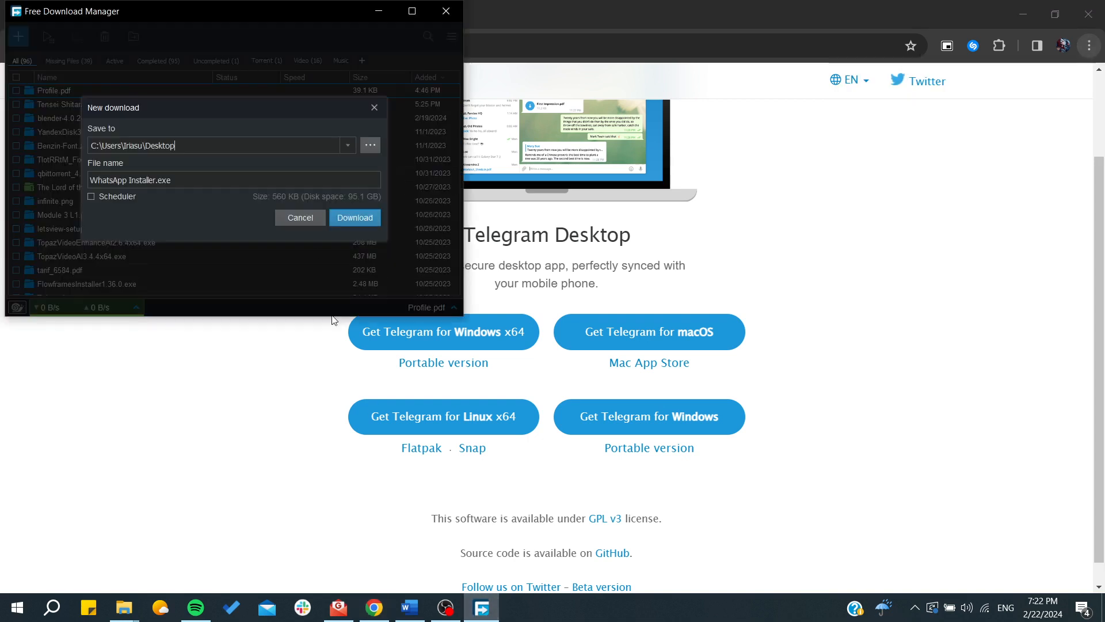
# Confirm downloading tsetup-x64.4.15.0.exe to the Desktop, overwriting the existing copy.
pyautogui.click(354, 217)
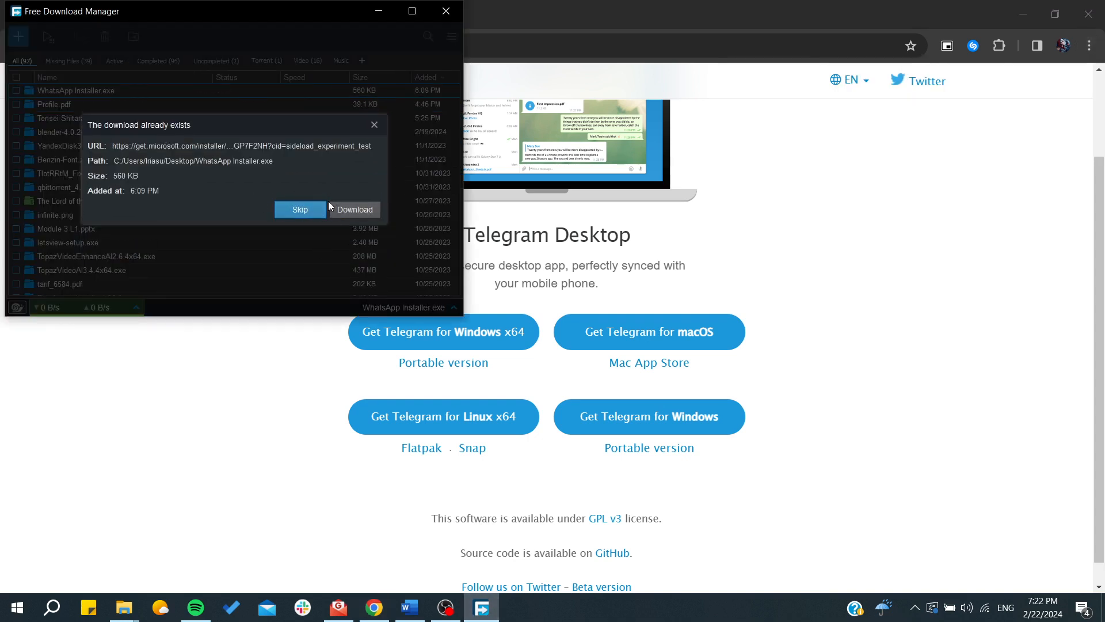
pyautogui.click(299, 210)
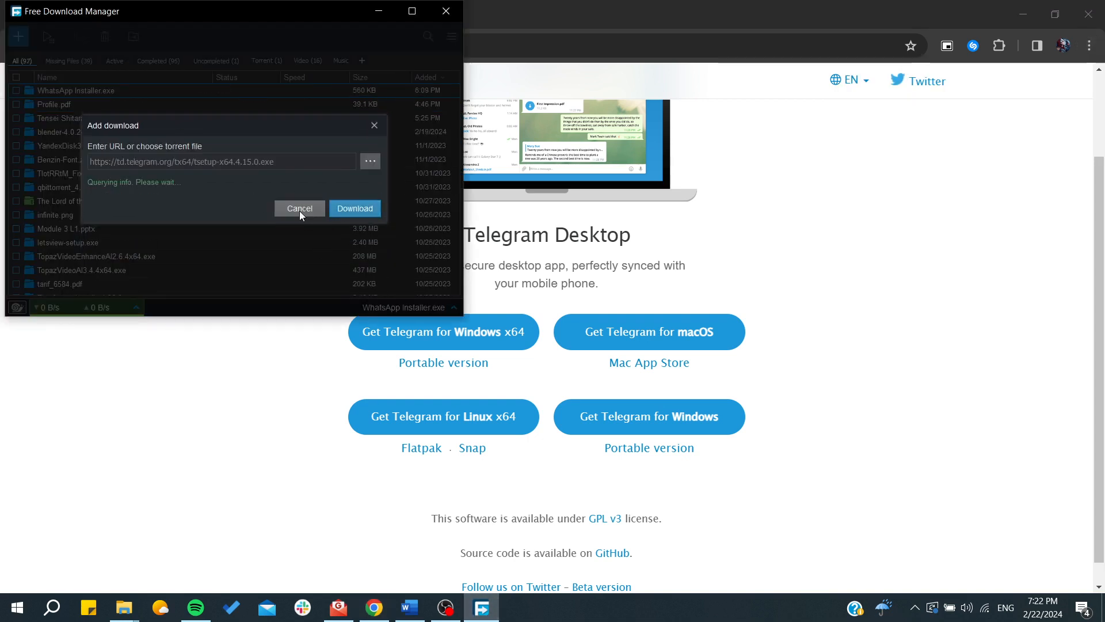
pyautogui.click(354, 208)
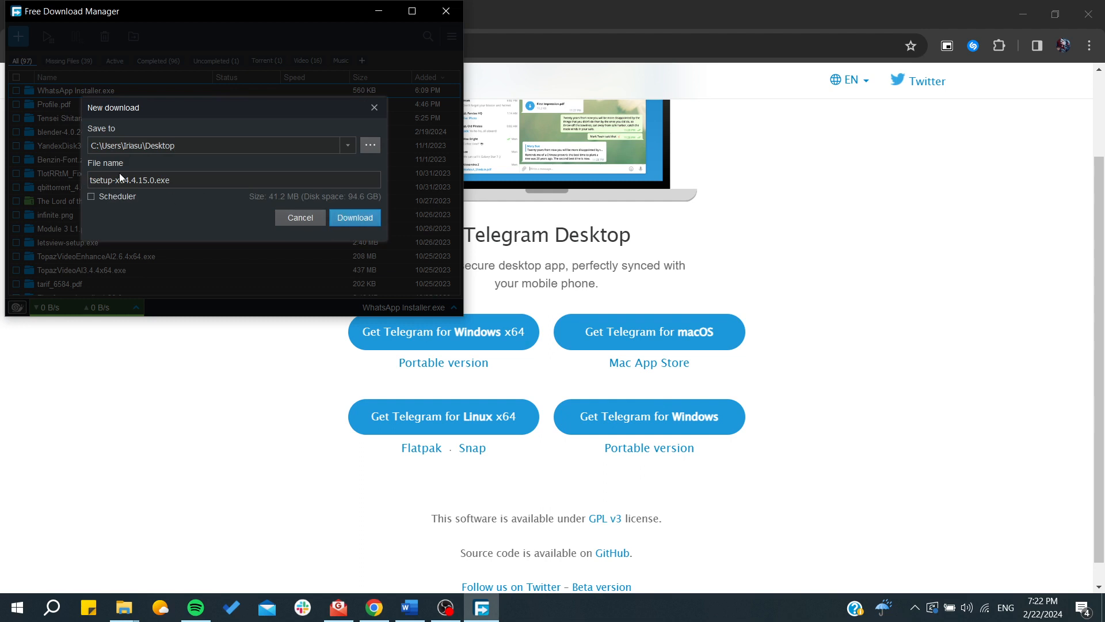
pyautogui.click(355, 218)
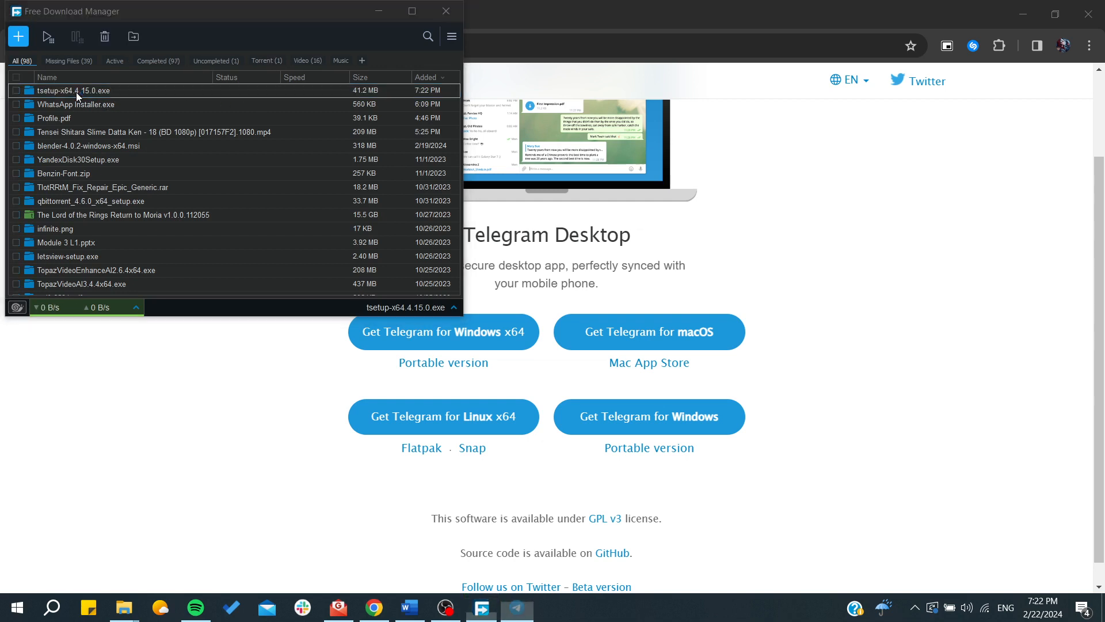
# Launch tsetup-x64.4.15.0.exe from the download list and accept English as setup language.
pyautogui.doubleClick(77, 90)
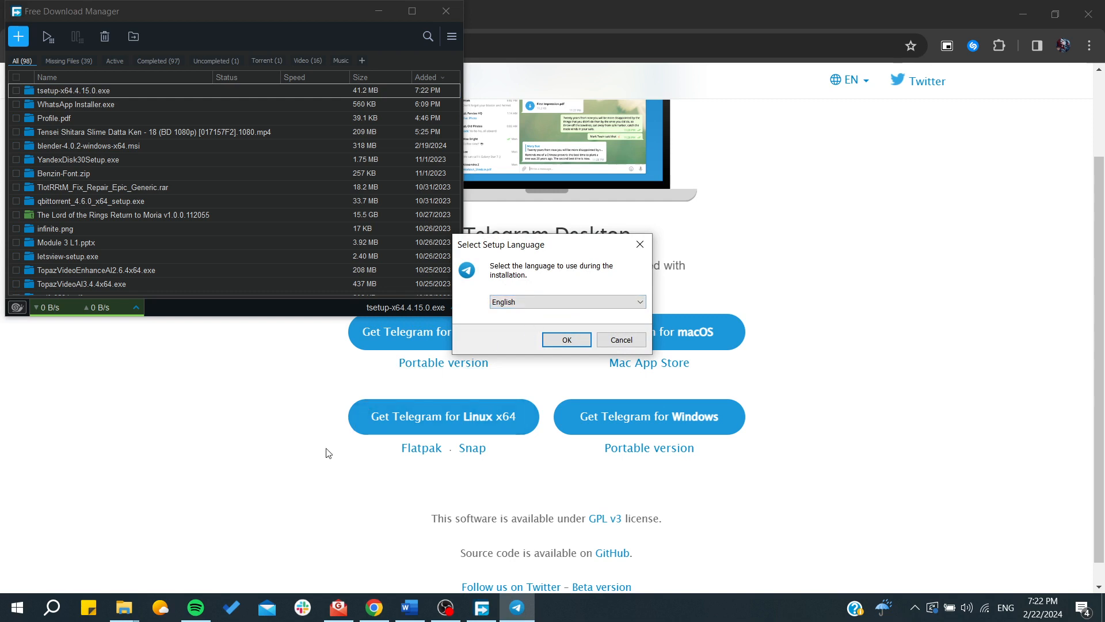
pyautogui.moveTo(418, 372)
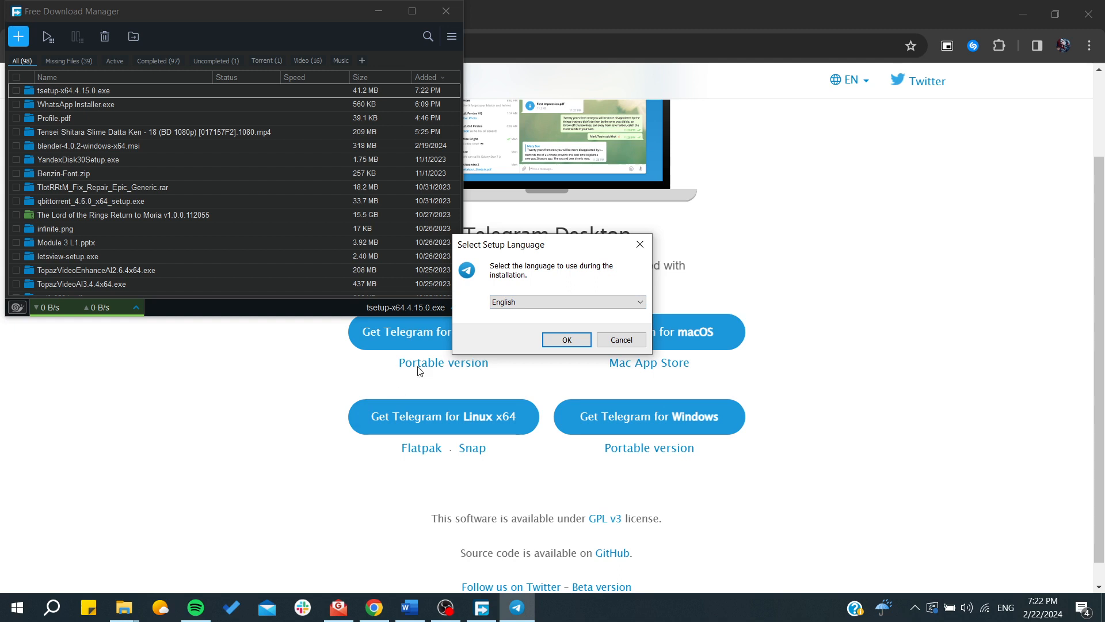
pyautogui.moveTo(567, 338)
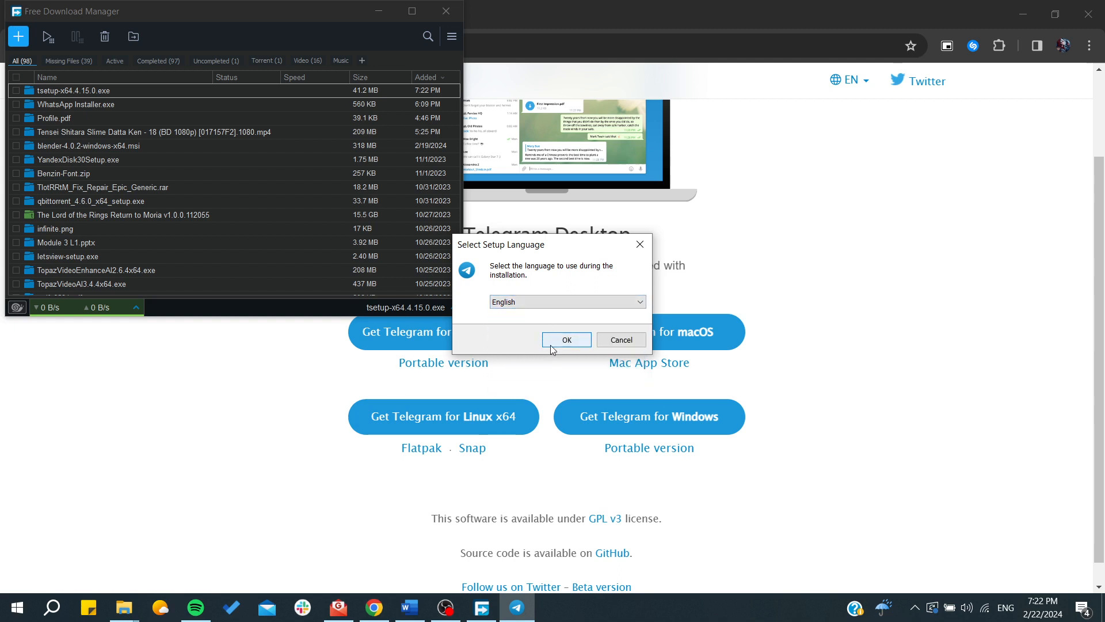
pyautogui.click(567, 338)
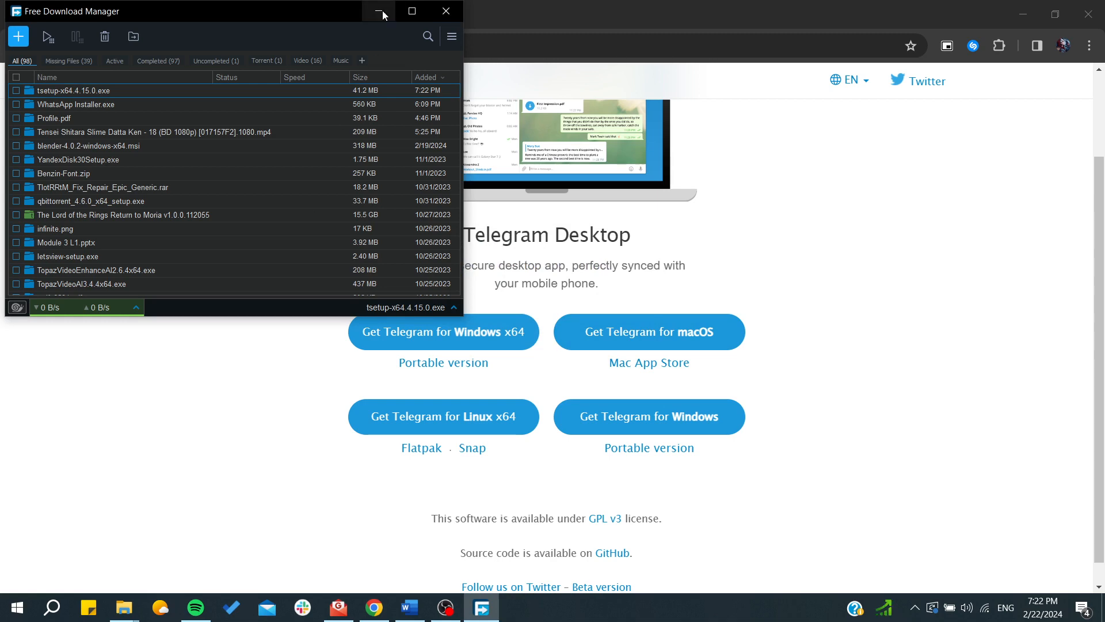
# Minimize Free Download Manager so Chrome's Telegram Desktop page is in view.
pyautogui.click(385, 12)
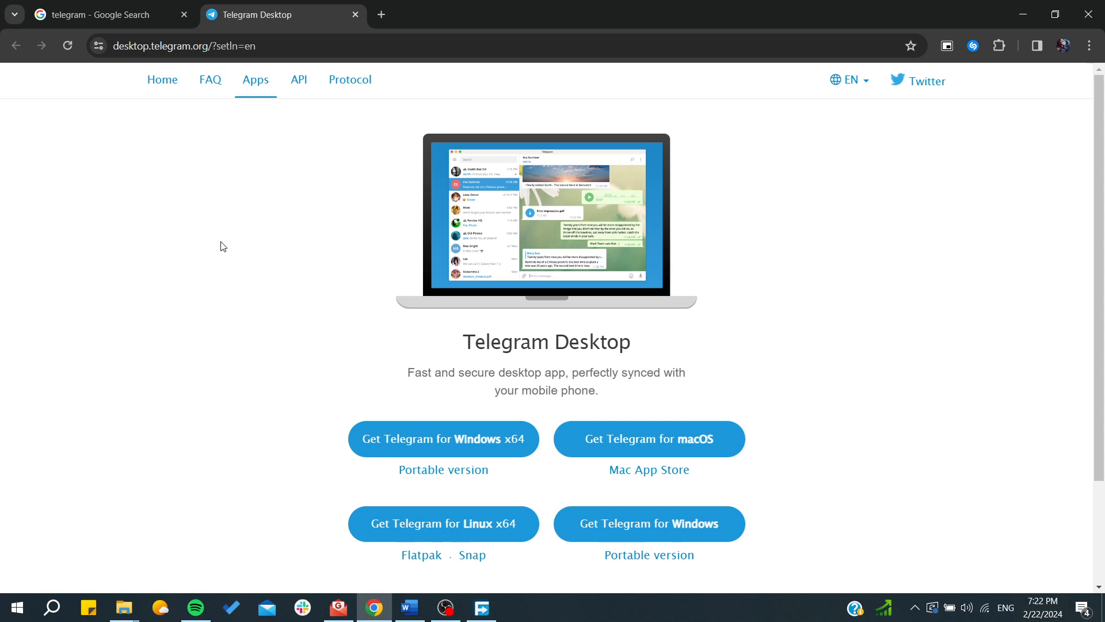
pyautogui.moveTo(261, 456)
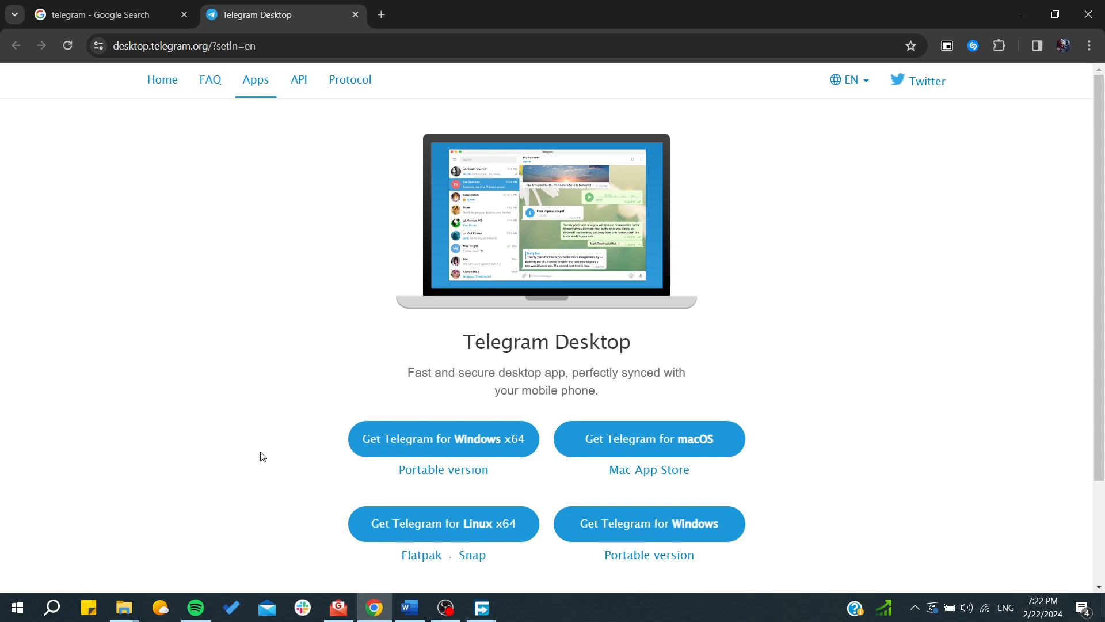
pyautogui.moveTo(234, 368)
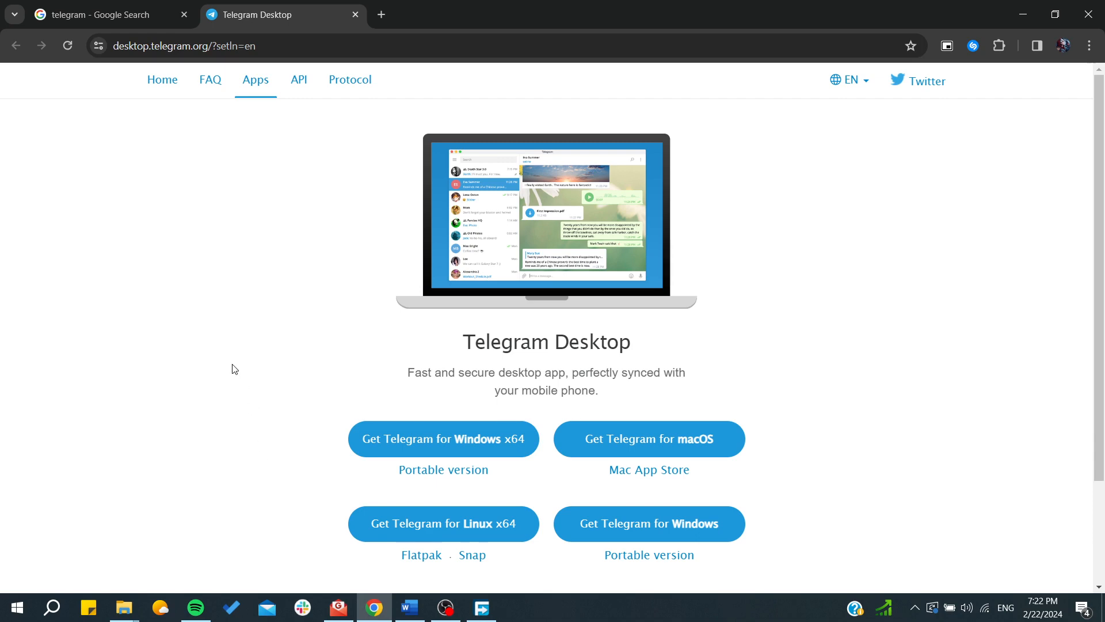